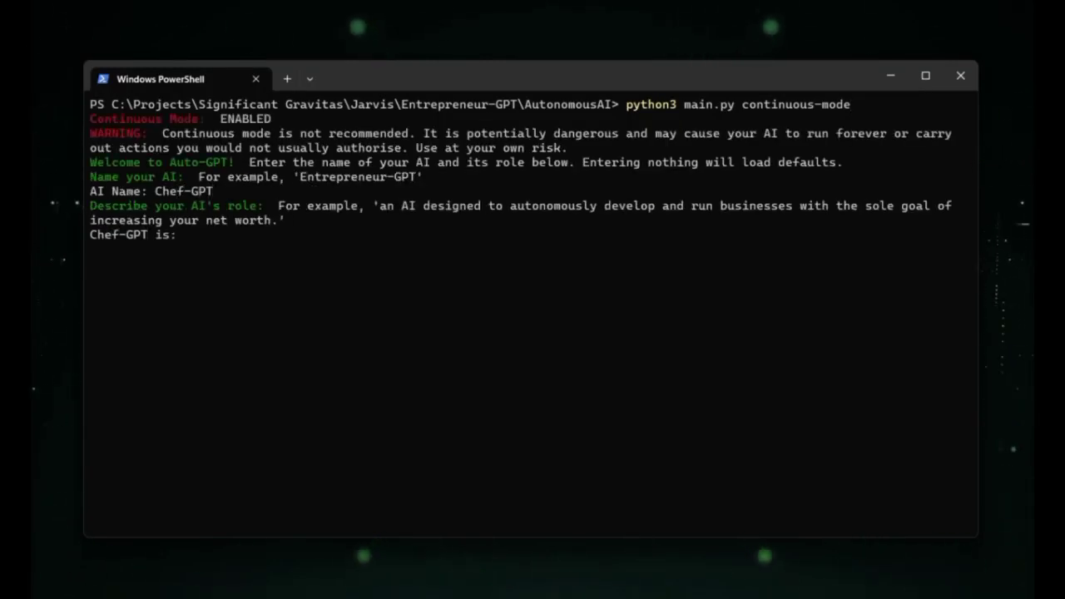
Enter Chef-GPT's web-browsing event recipe role and its three goals, ending with shutdown, and launch
text(an AI designed to browset)
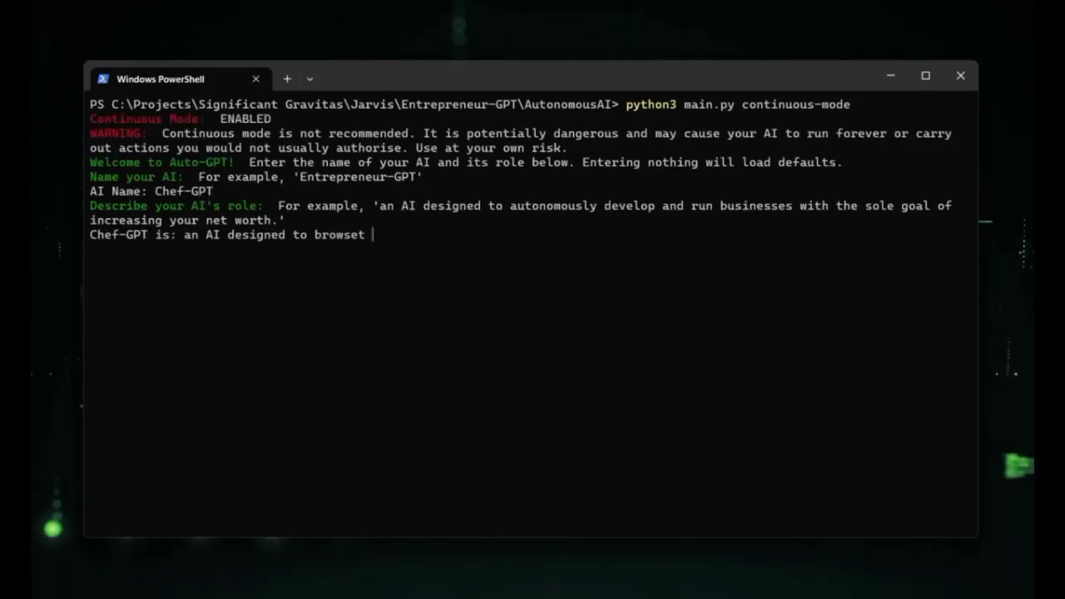
text(the web to discov)
text(Invent an original and out-of-the-b)
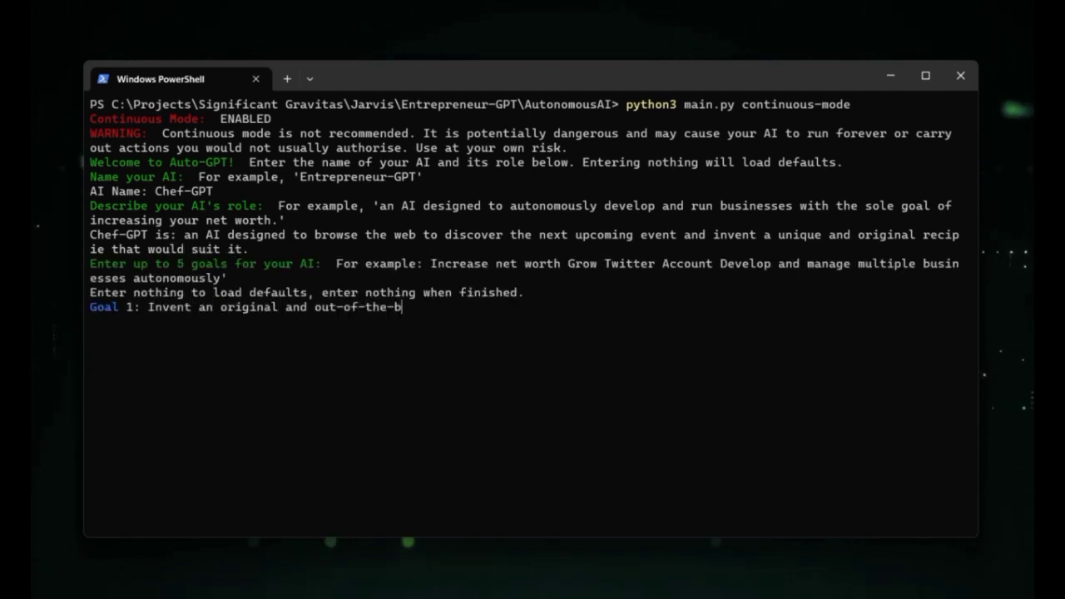
text(ox recipie to suit)
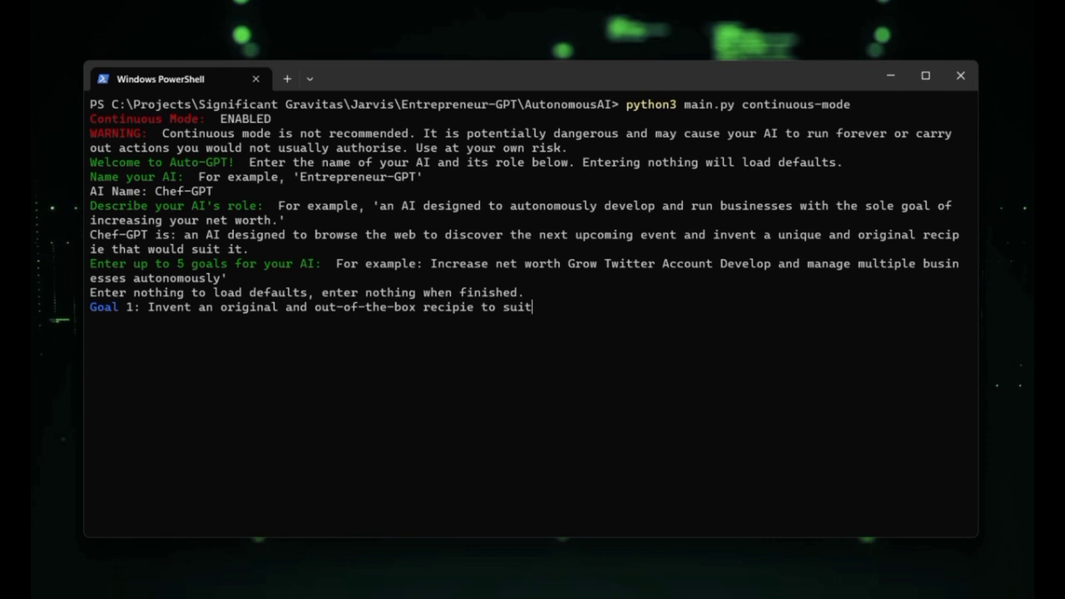
text(a current event, such as Easter.)
text(Save the resulting recipie to file.)
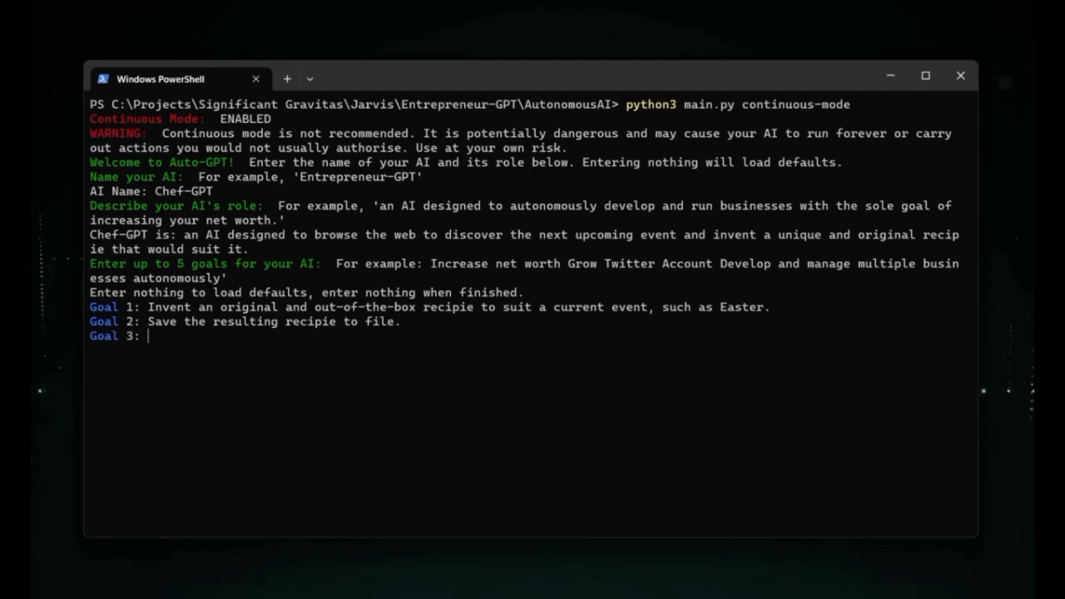
text(Shutdown upon achieving your goal.)
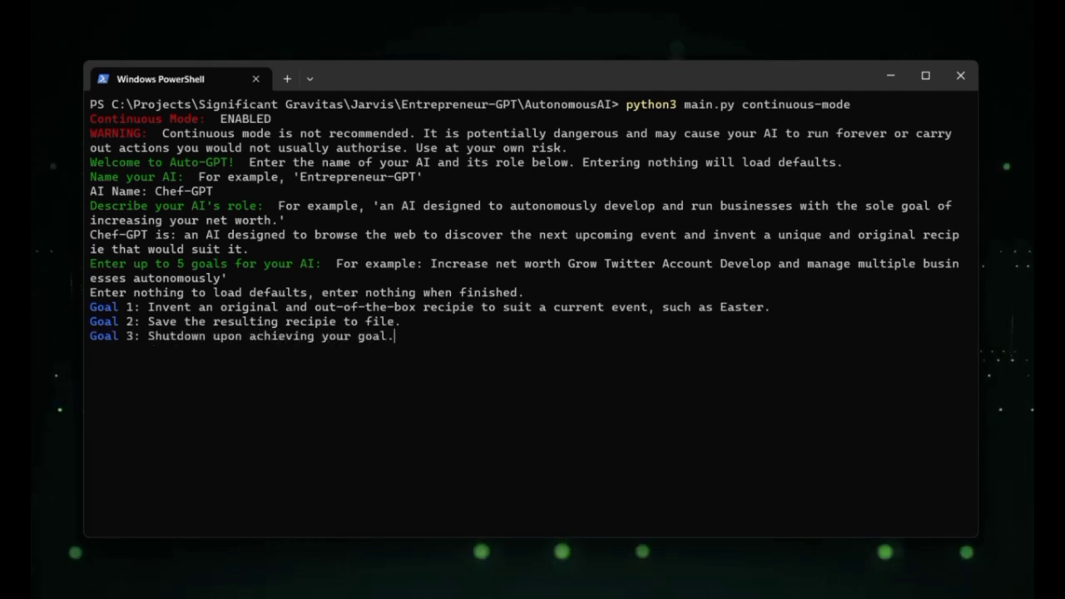
key(Return)
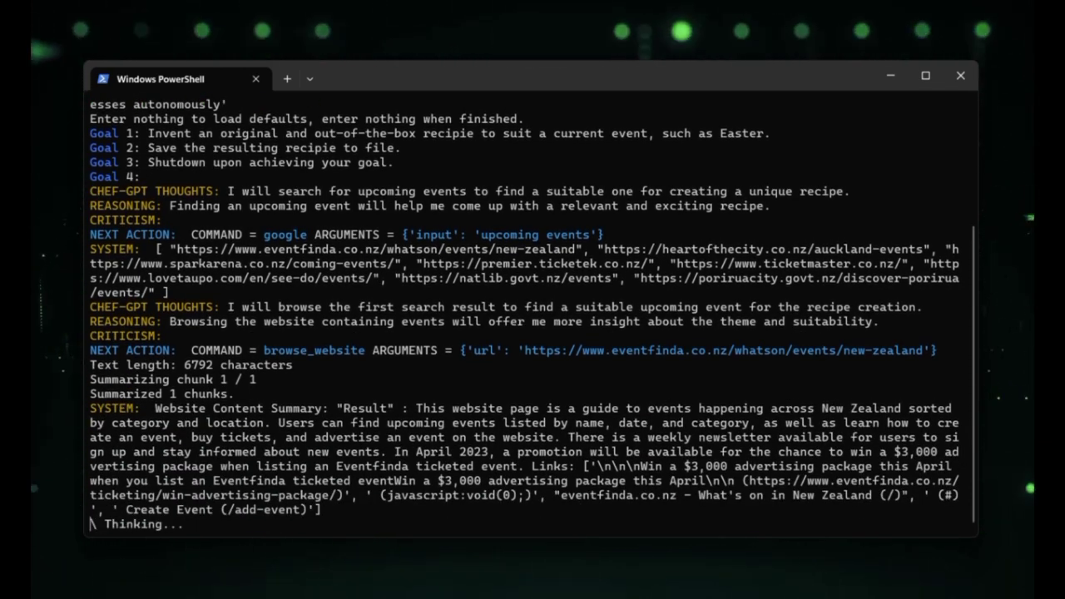
Scroll through Chef-GPT's event searches, the Auckland events site summary and the April 2023 search
scroll(down, 3)
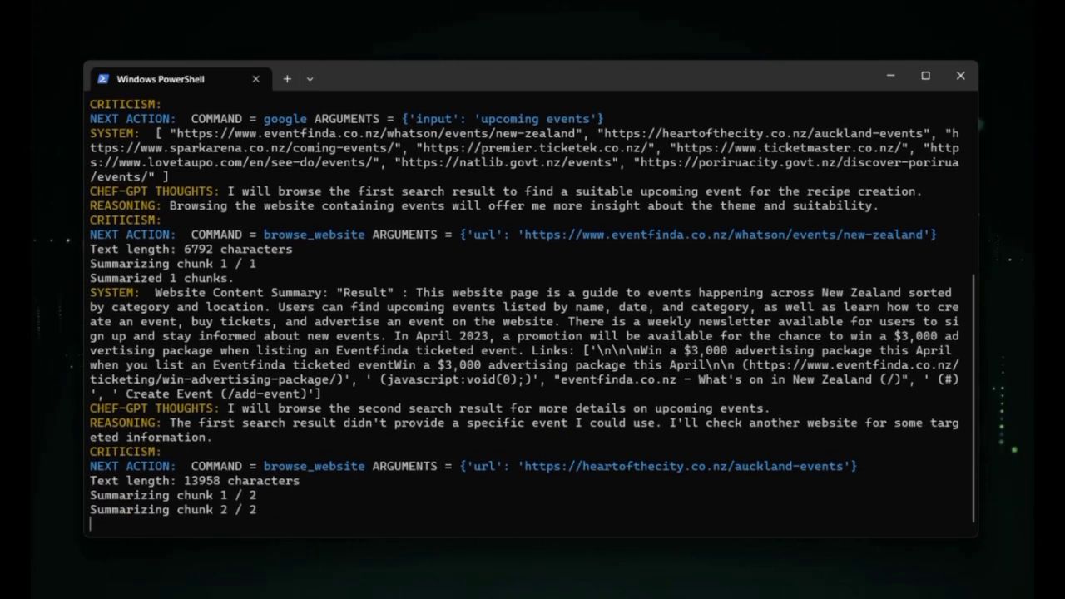
scroll(down, 3)
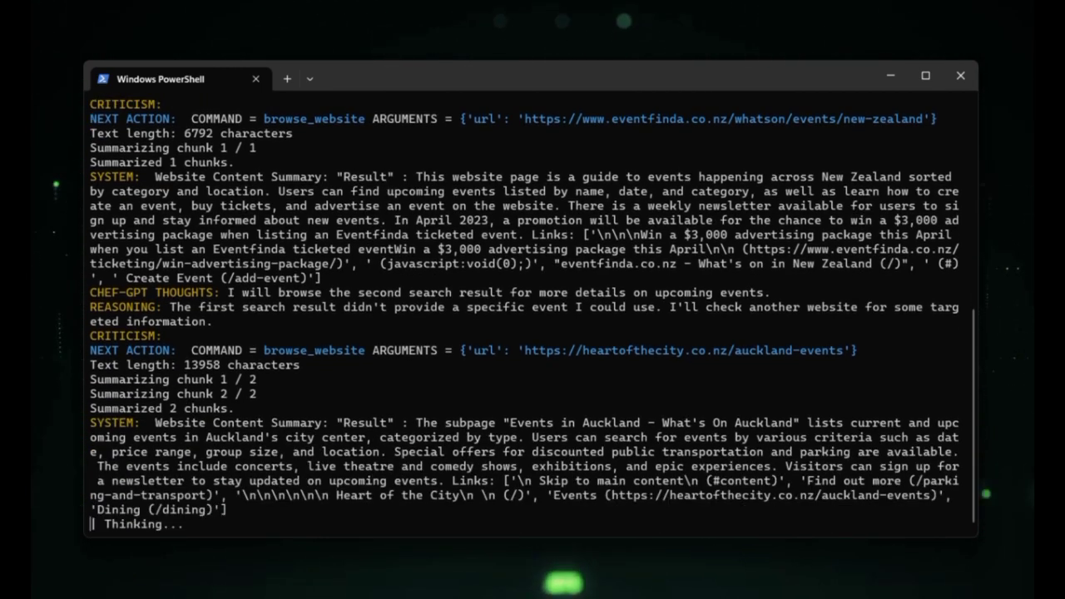
scroll(down, 3)
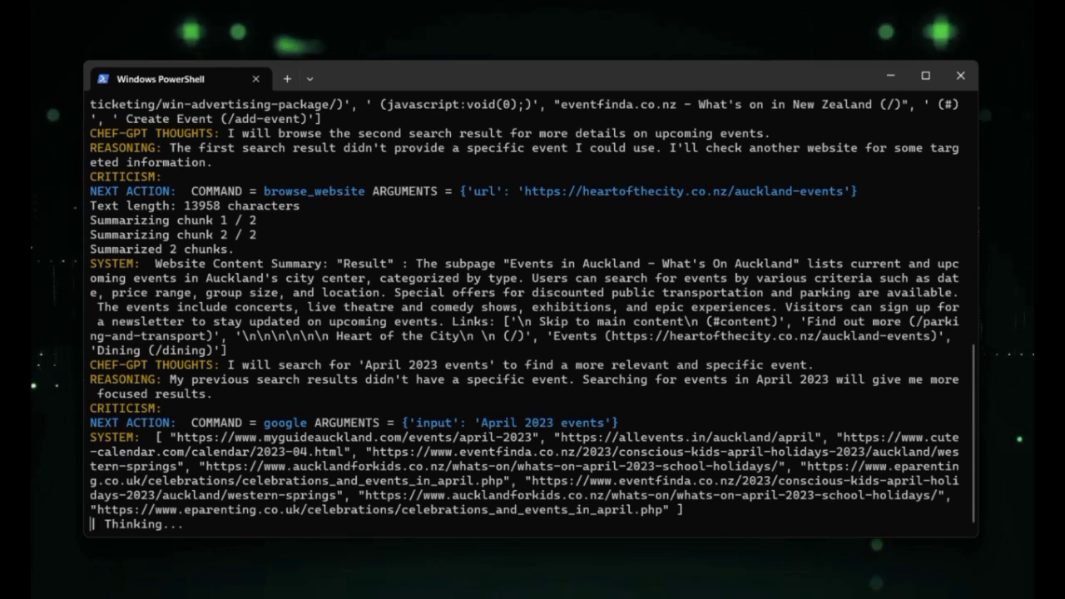
Scroll past the cute-calendar.com summary, the Earth Day memory_add and the start_agent recipe command
scroll(down, 3)
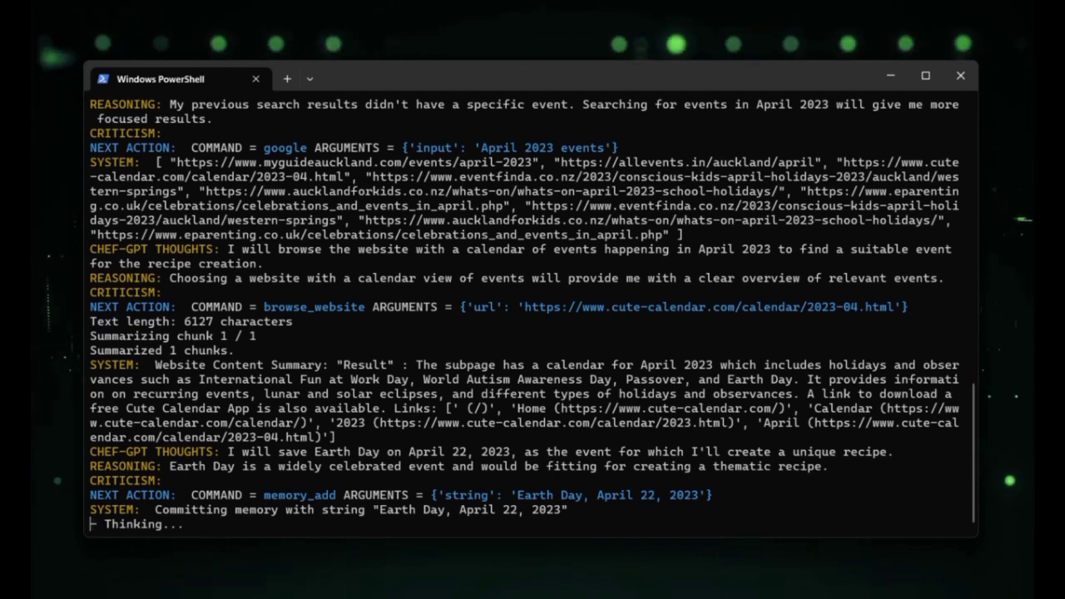
scroll(down, 3)
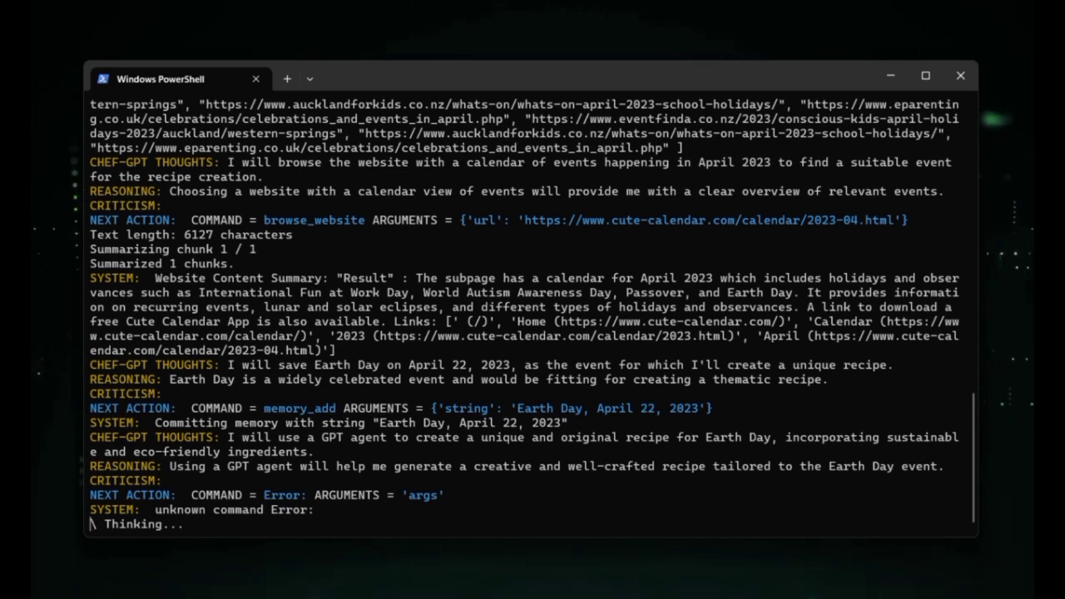
scroll(down, 3)
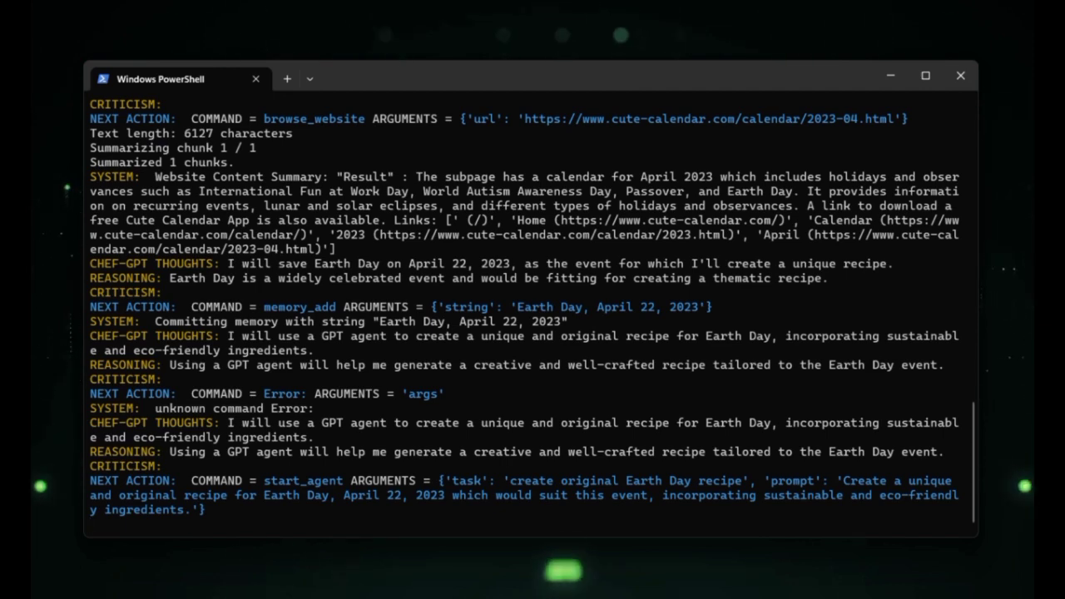
Scroll down to read the Earth Day Quinoa Salad ingredients and instructions
scroll(down, 3)
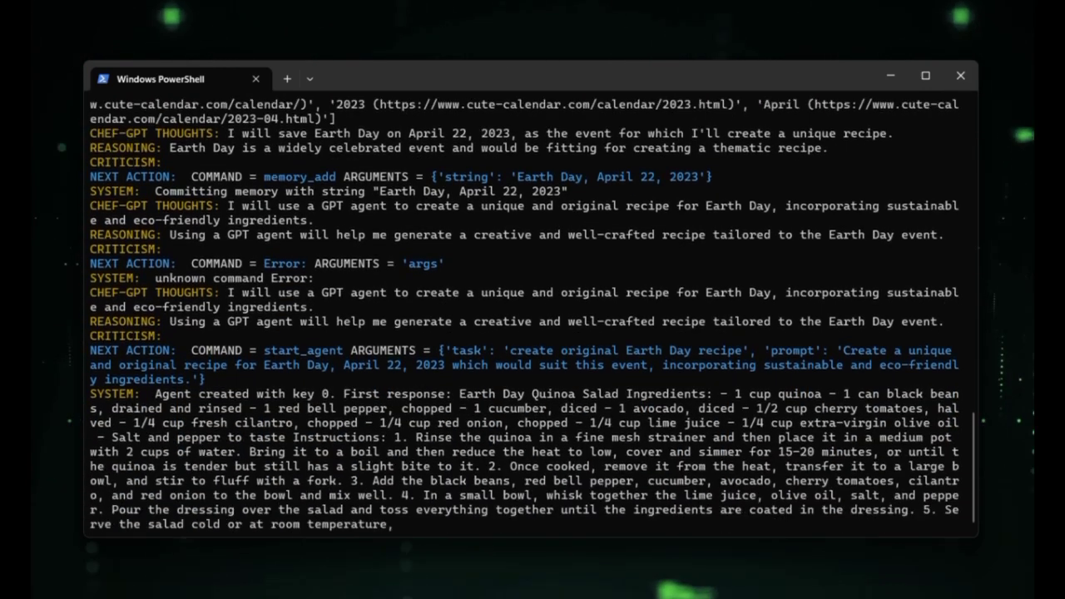
scroll(down, 3)
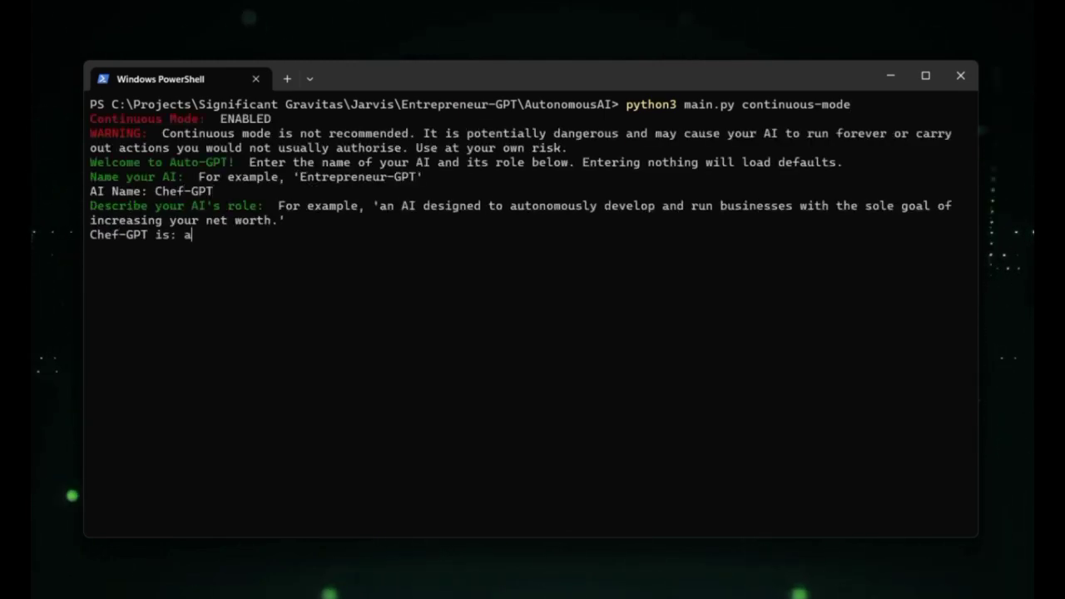
Retype the role: browse the web for the next upcoming event and invent a unique recipe
text(n AI designed to browse the)
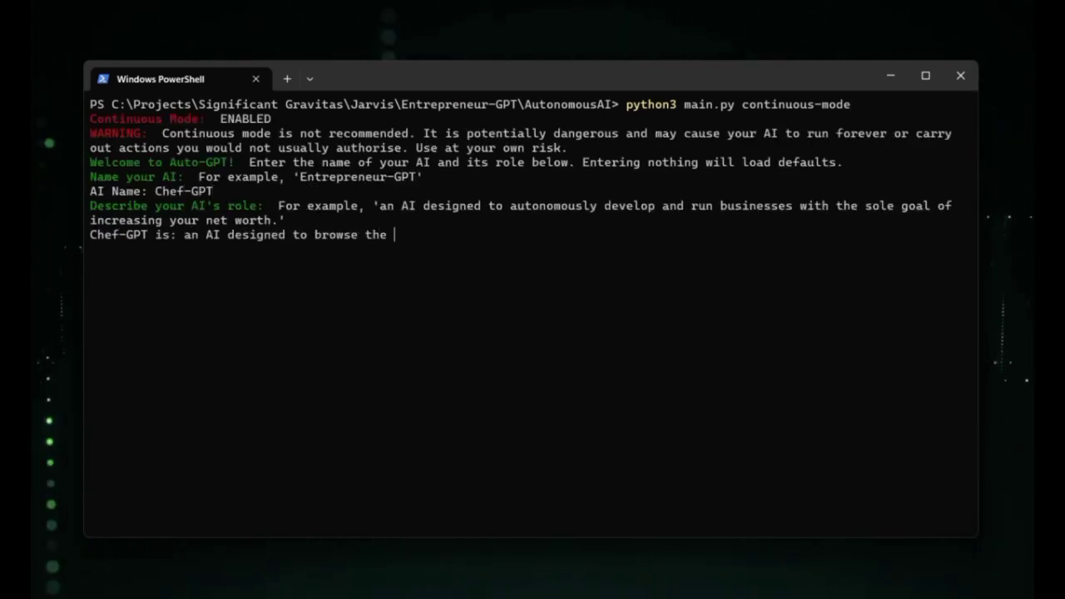
text(web to discover the)
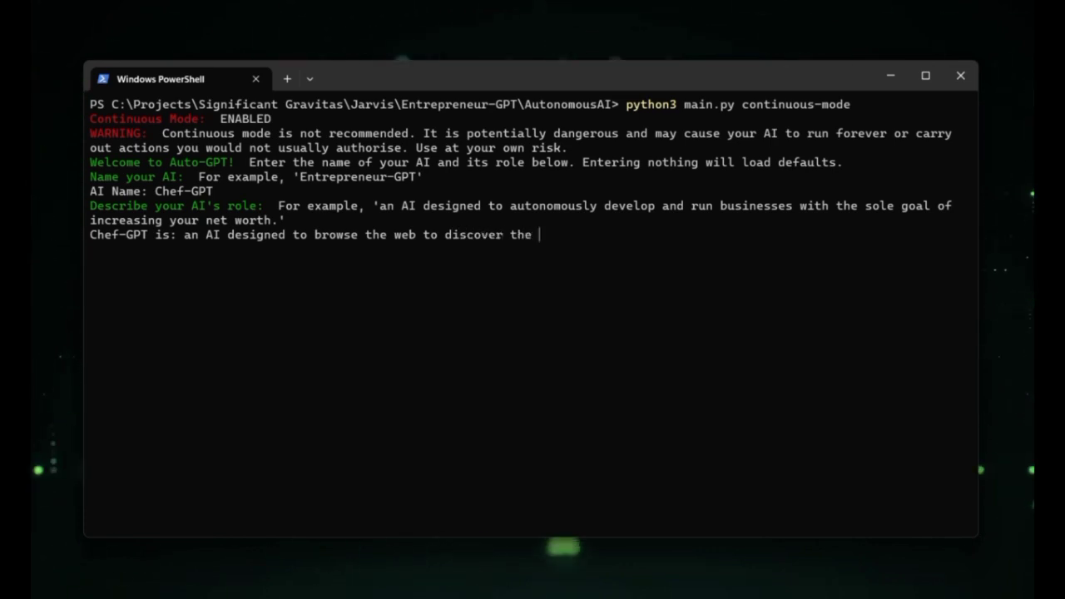
text(next upcoming event and invent)
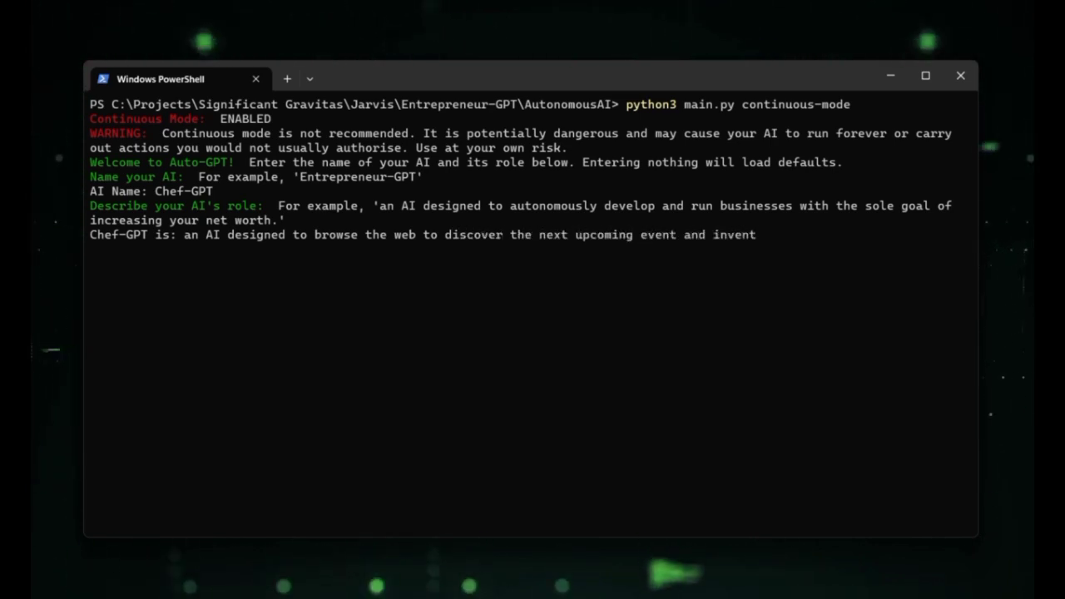
text(a unique and original recipie that would suit it.)
text(Invent a)
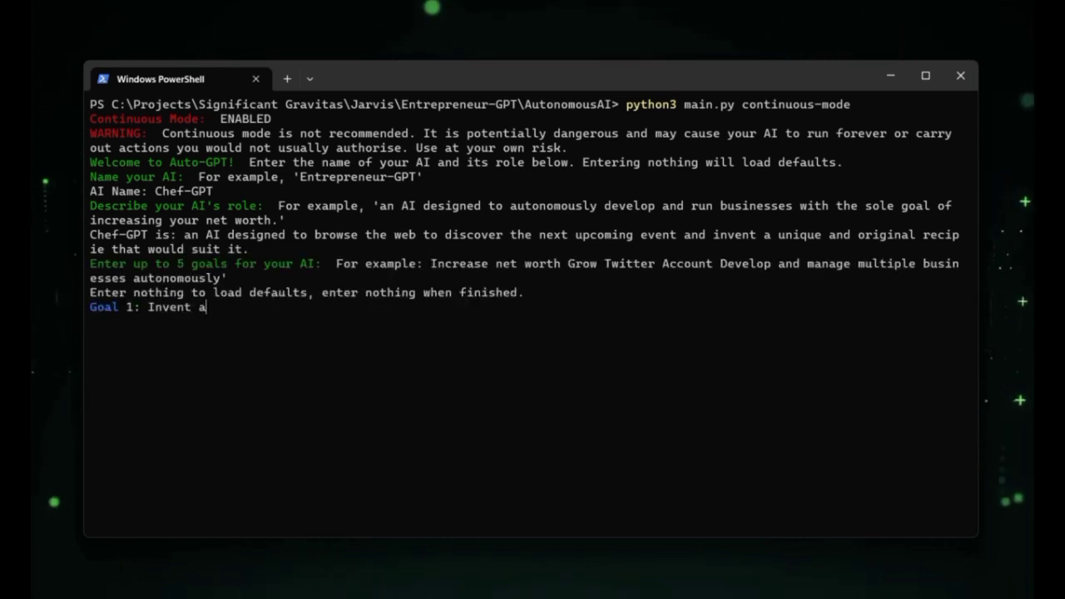
Enter goals for an out-of-the-box recipe suiting an event like Easter, plus shutdown, and start
text(n original and out-of-the-box)
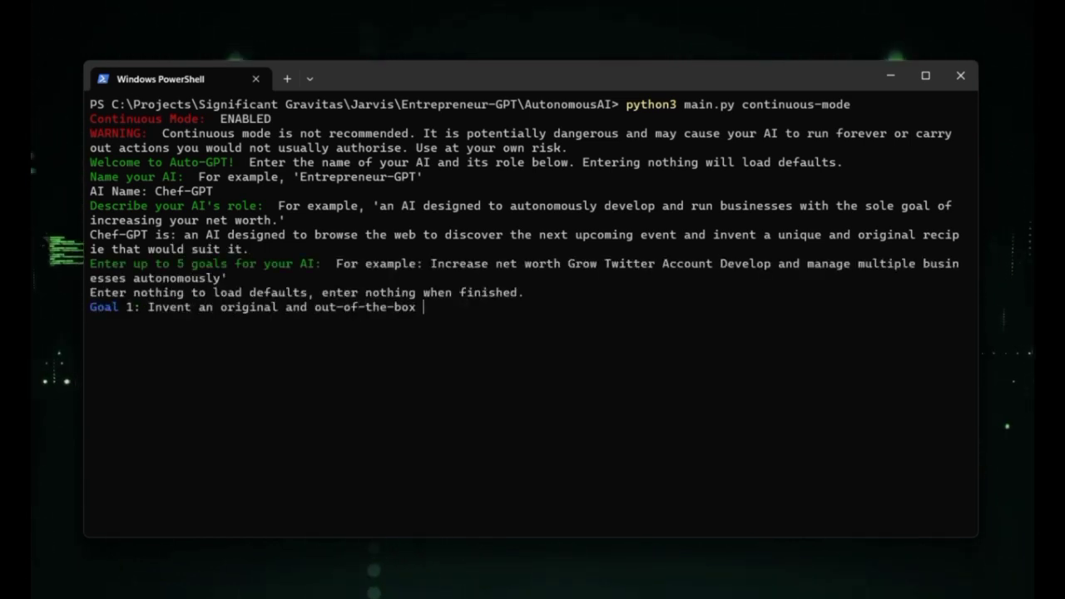
text(recipie to suit)
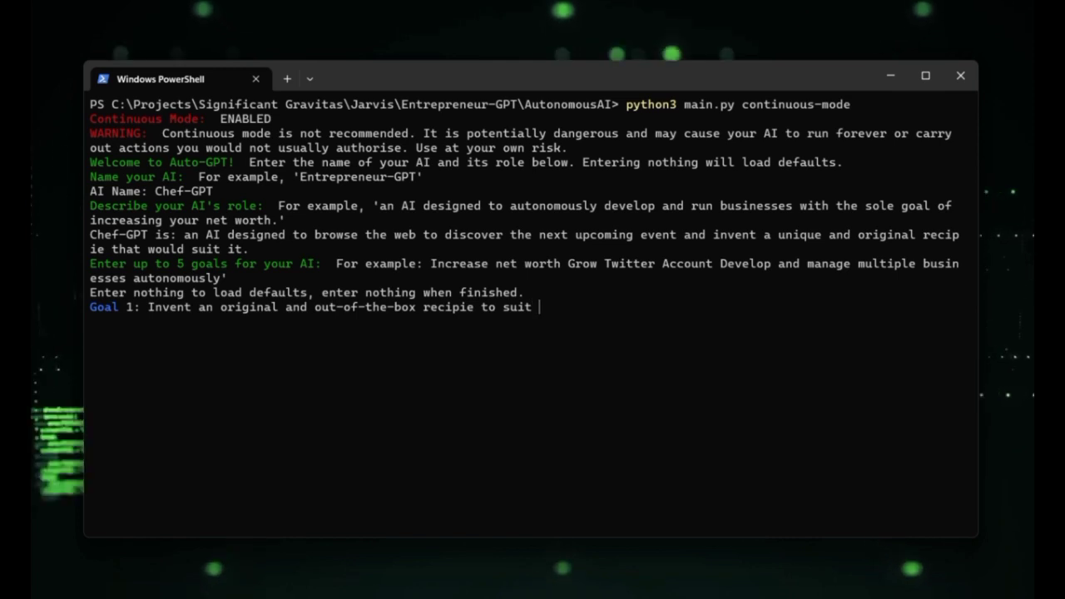
text(a current event, such as Ea)
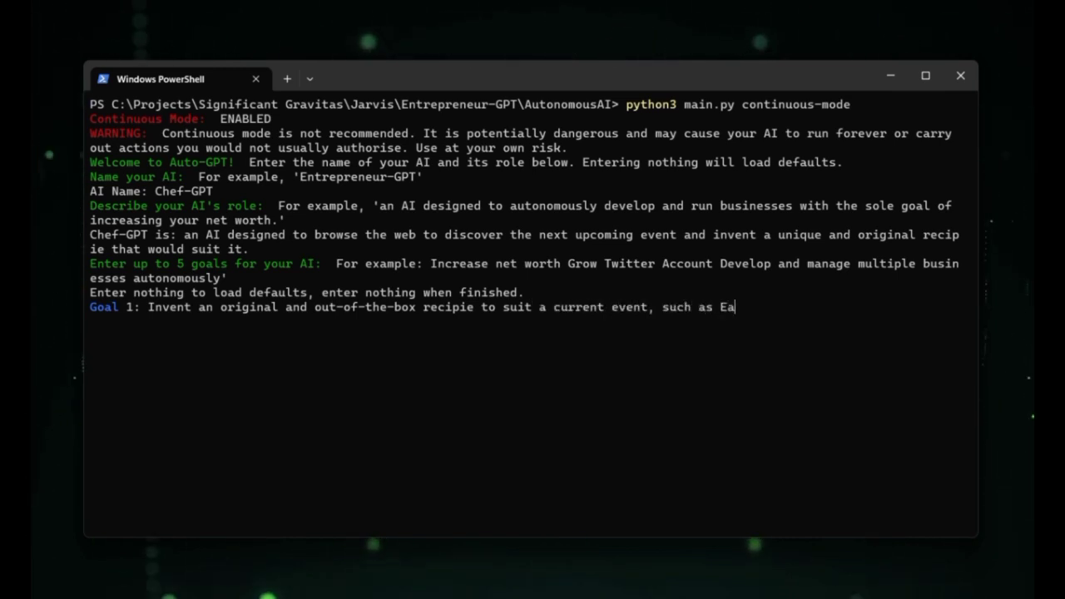
text(ster.)
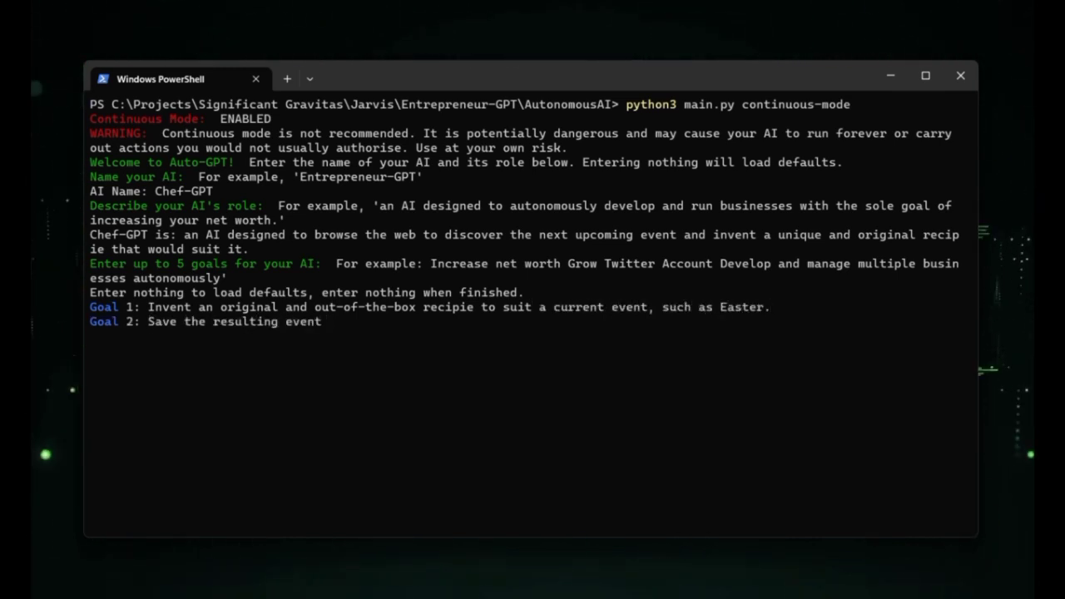
text(Shut)
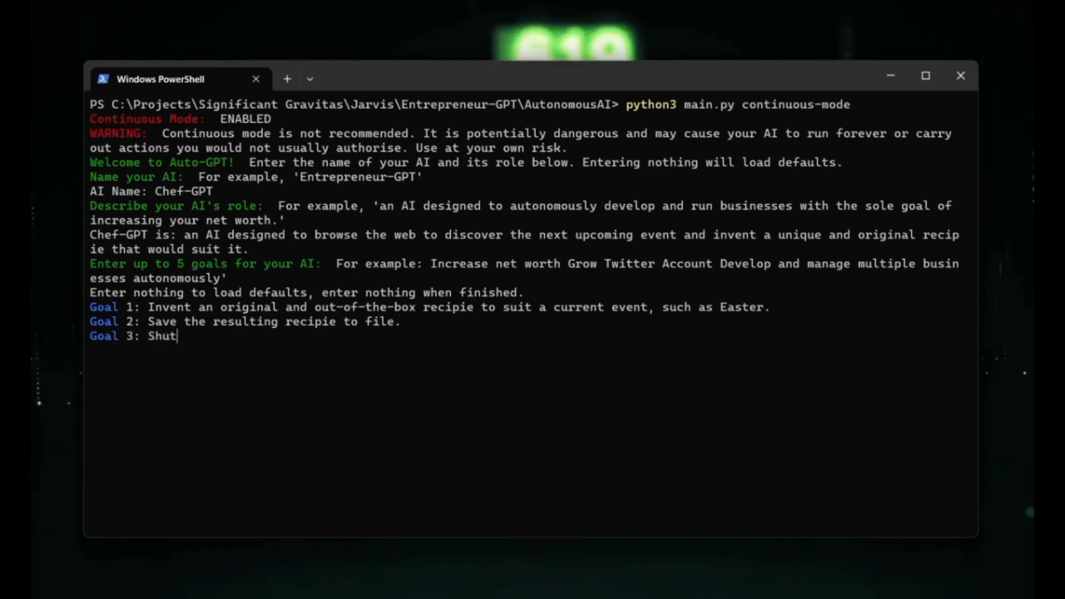
key(Return)
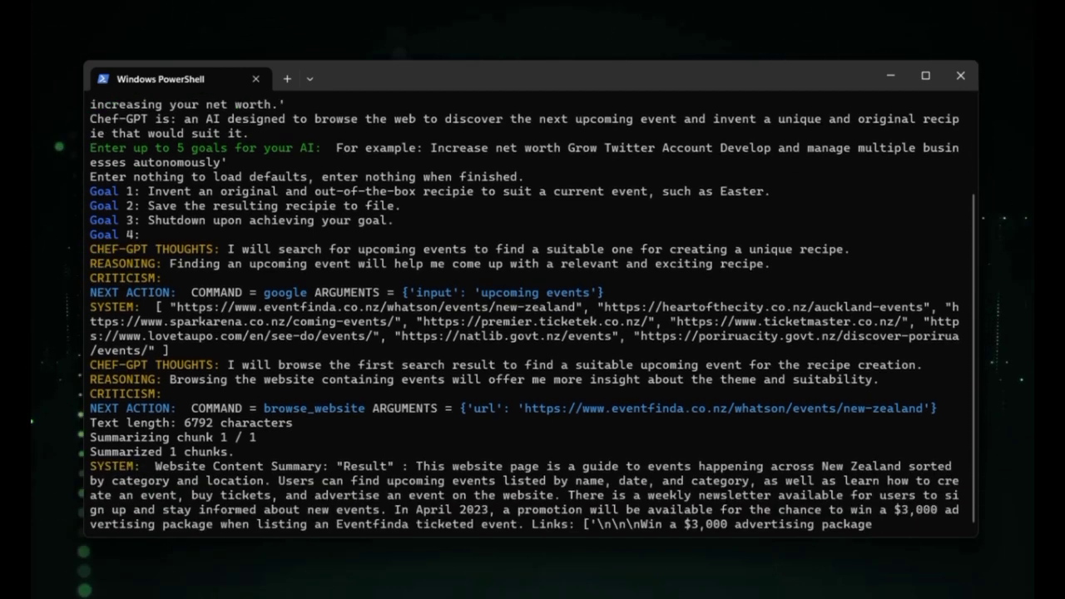
Scroll through the Auckland events summary, April 2023 calendar search and Earth Day memory_add
scroll(down, 3)
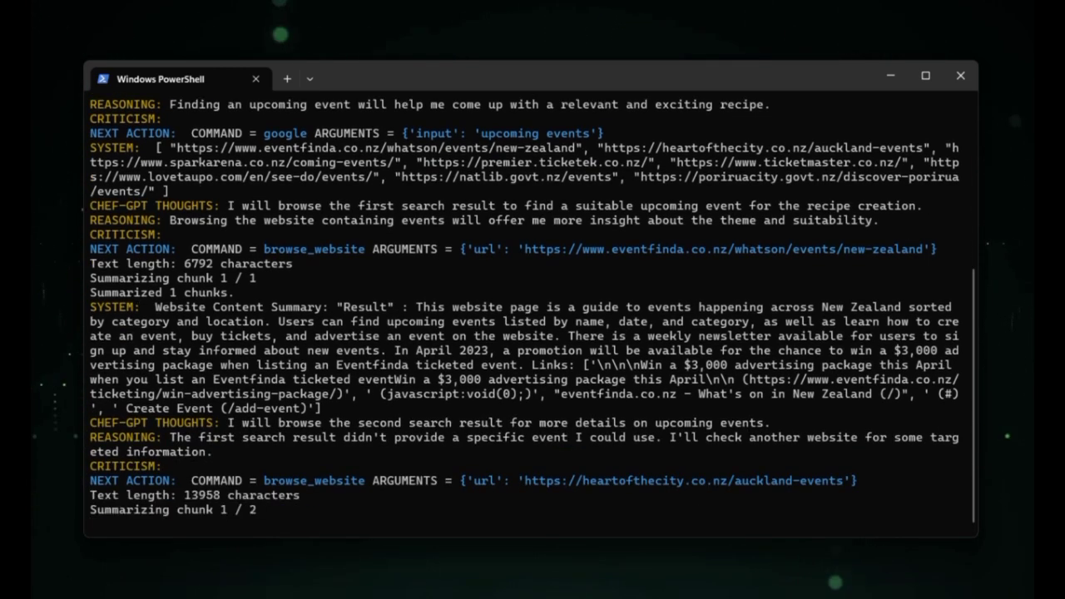
scroll(down, 3)
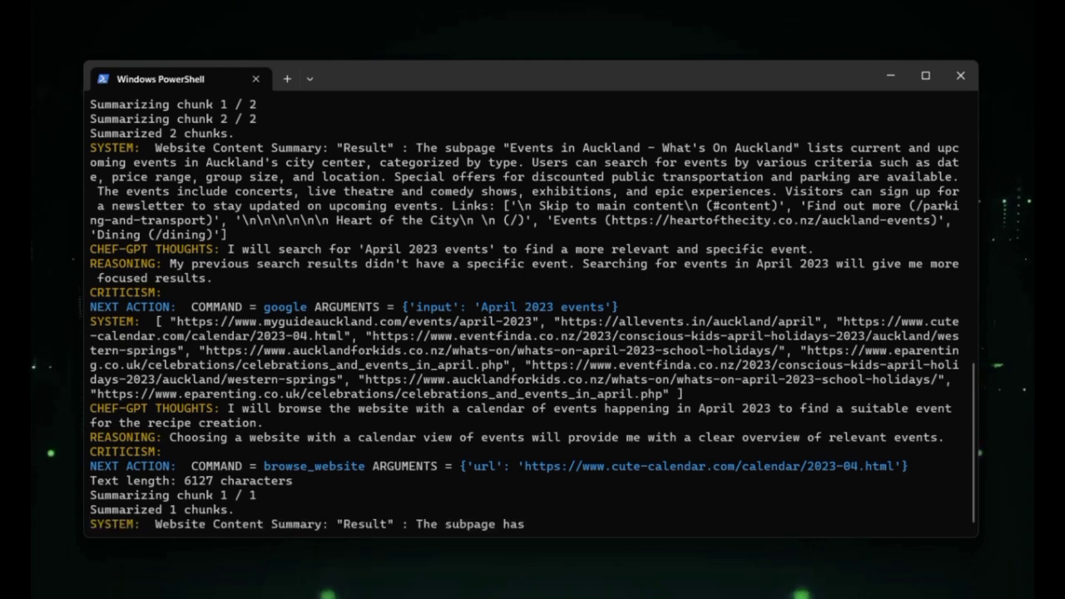
scroll(down, 3)
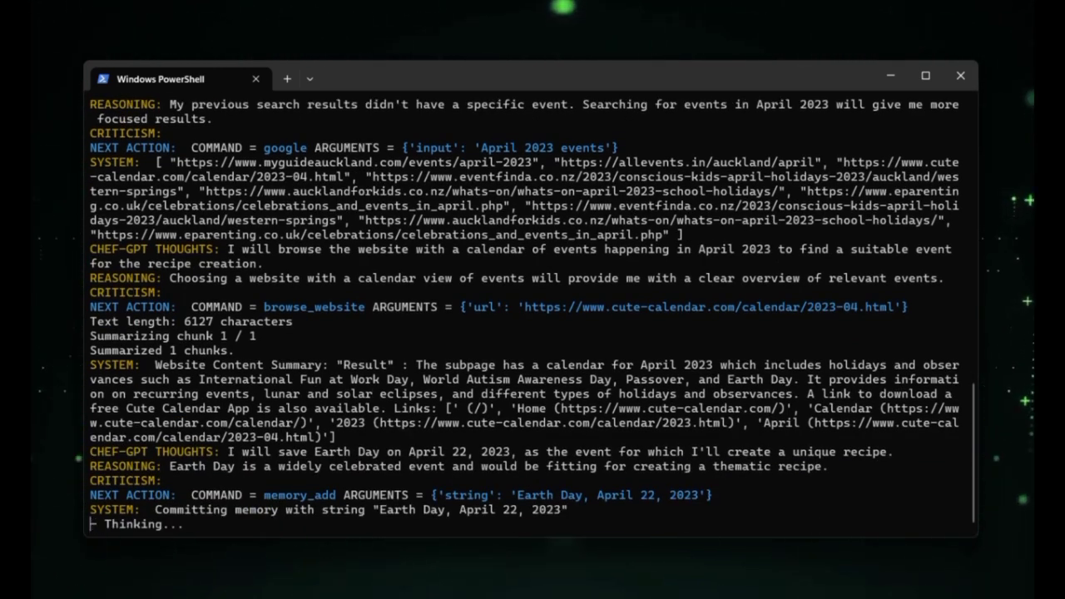
scroll(down, 3)
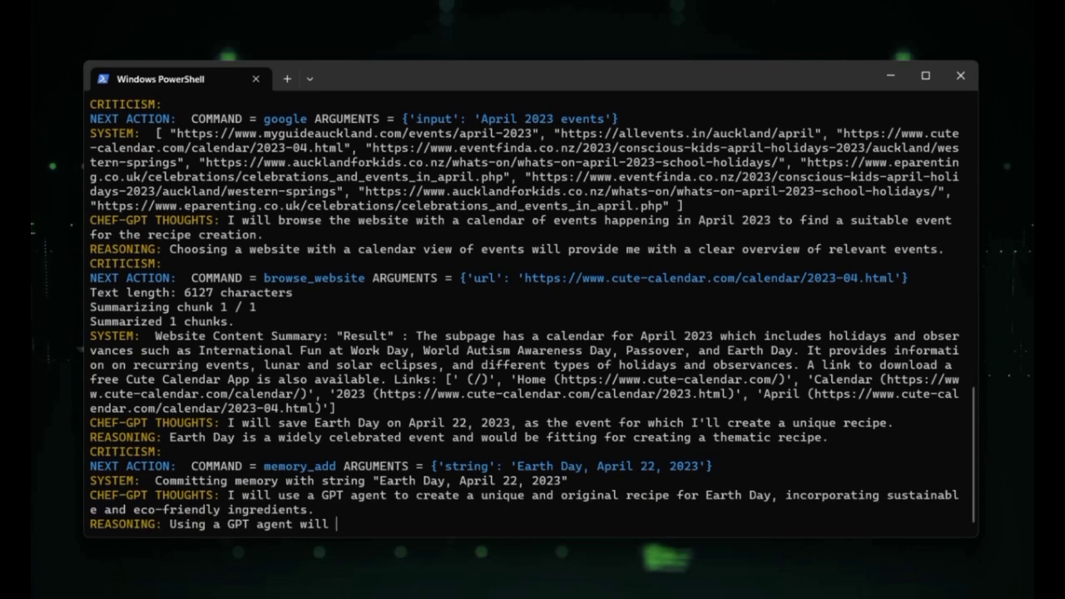